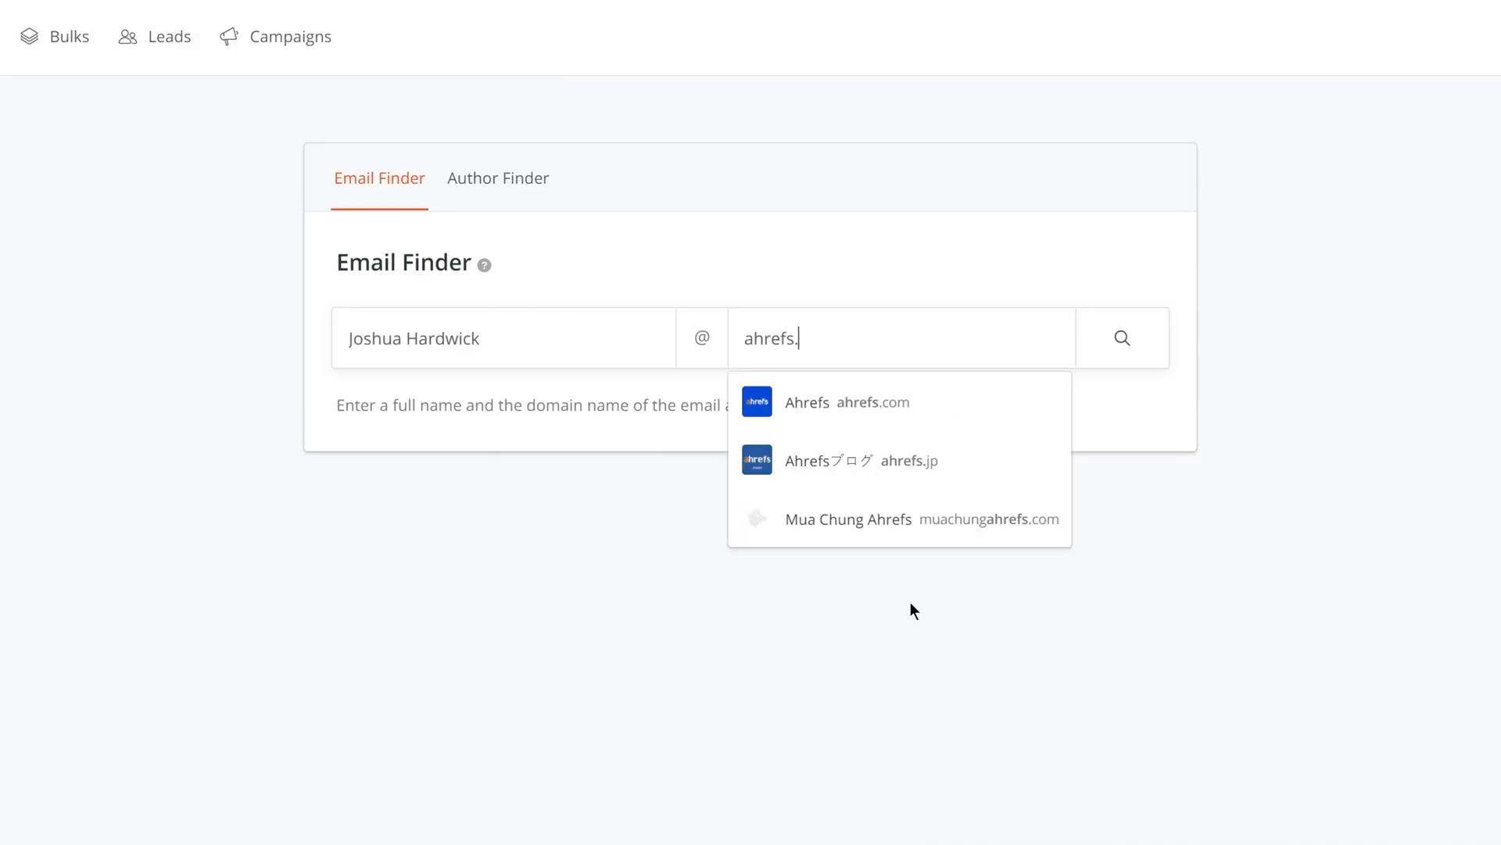
Search Email Finder for Joshua Hardwick at ahrefs.com, returning an unverified address found six times
click(846, 402)
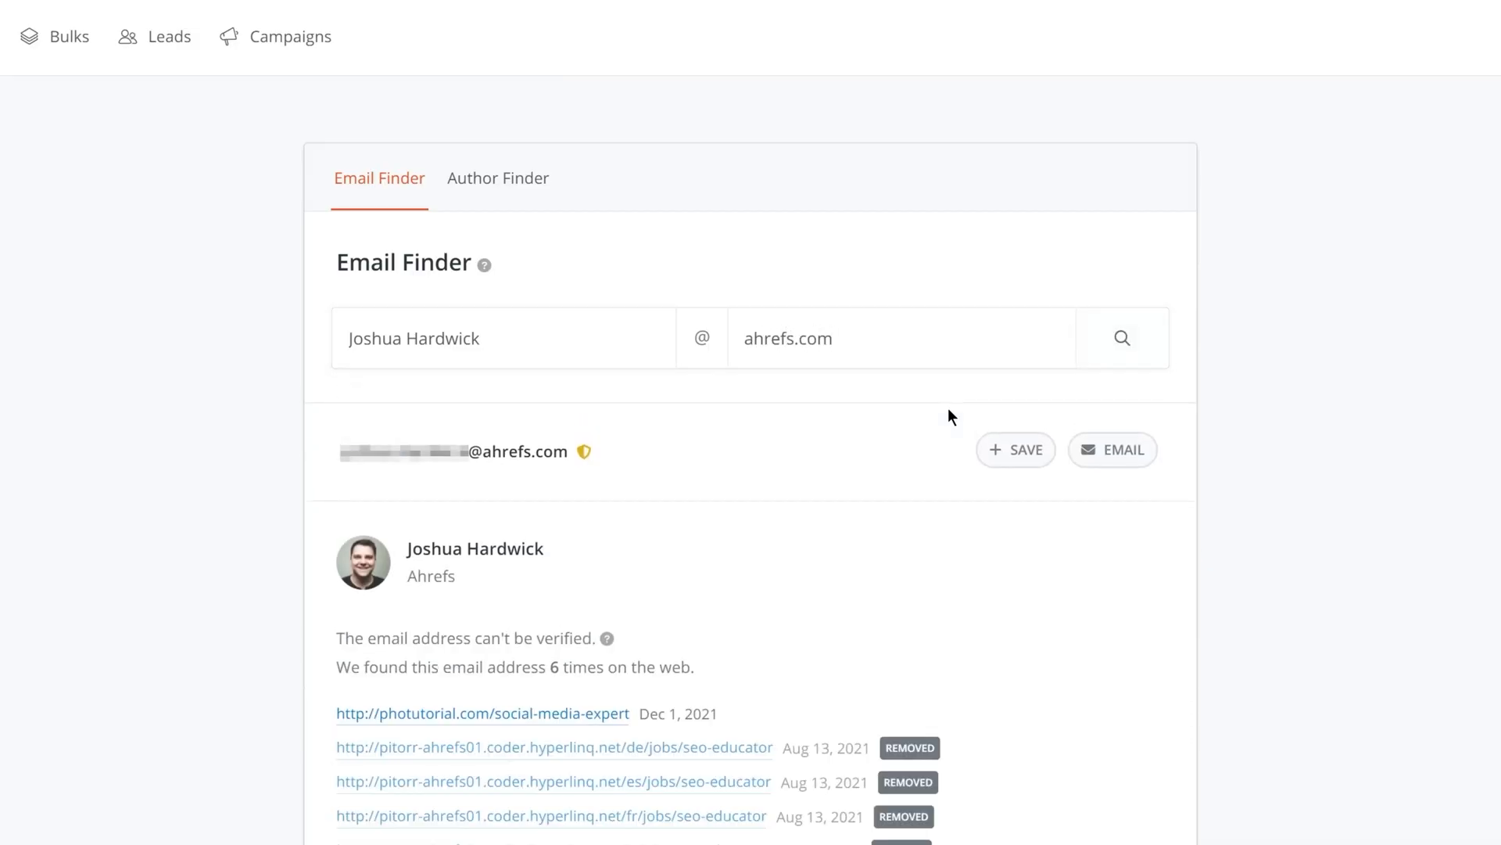
mouse_move(941, 430)
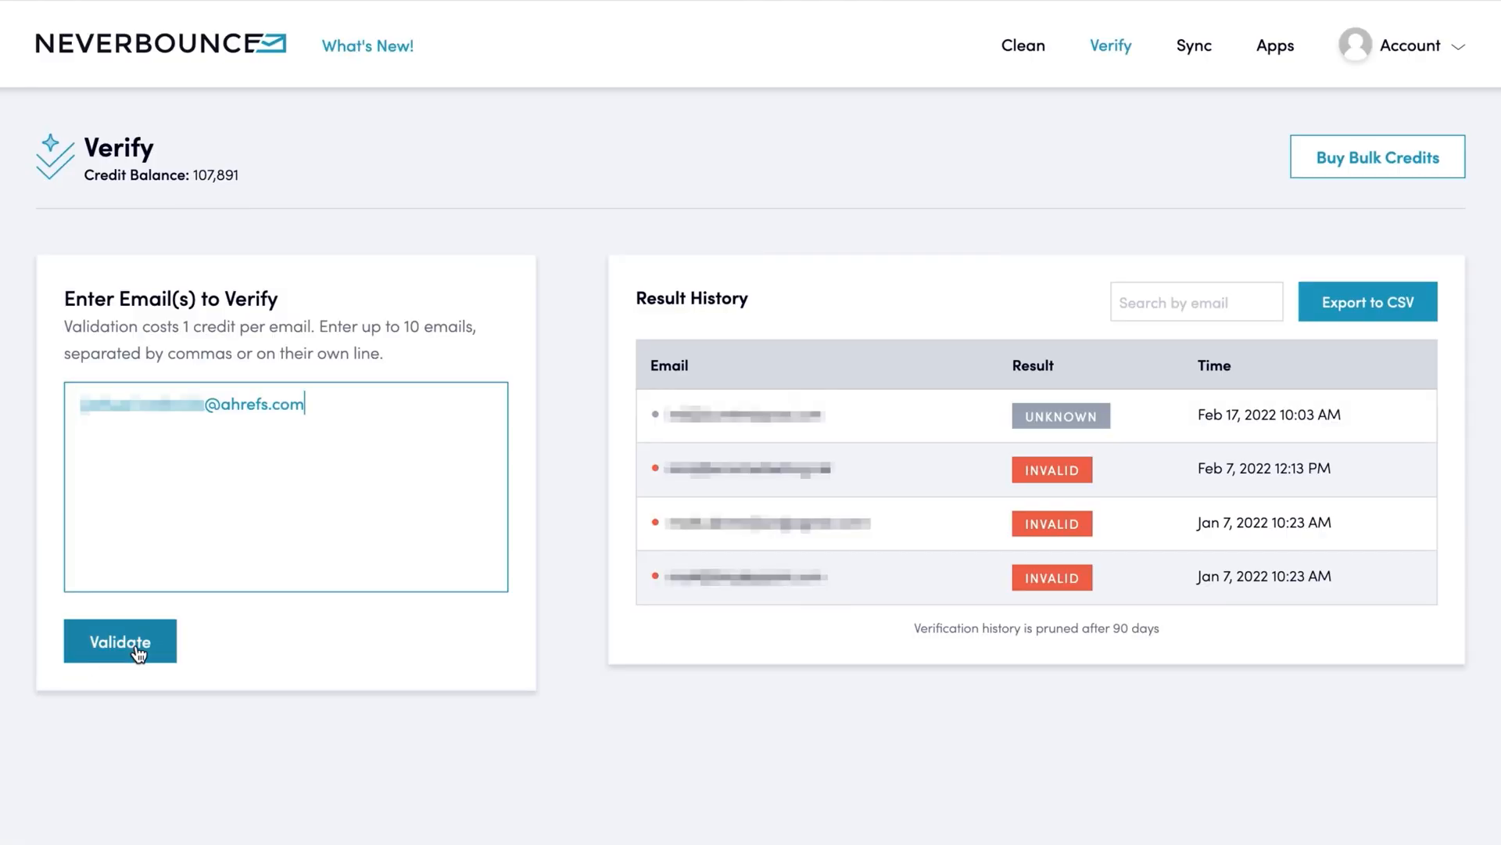
Validate the pasted ahrefs.com address, which NeverBounce rates as accept-all
click(125, 641)
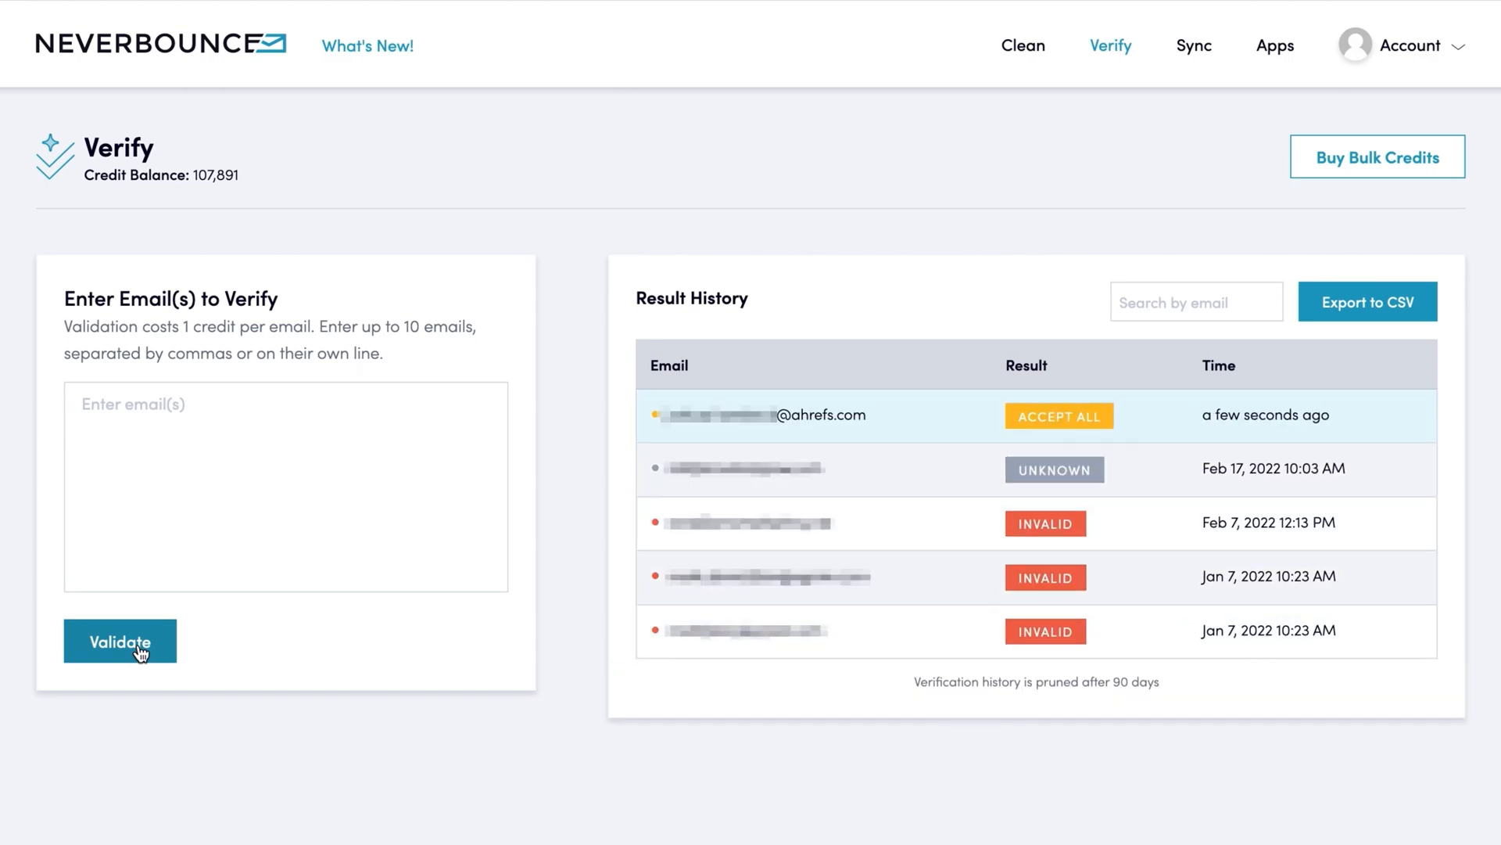
click(120, 660)
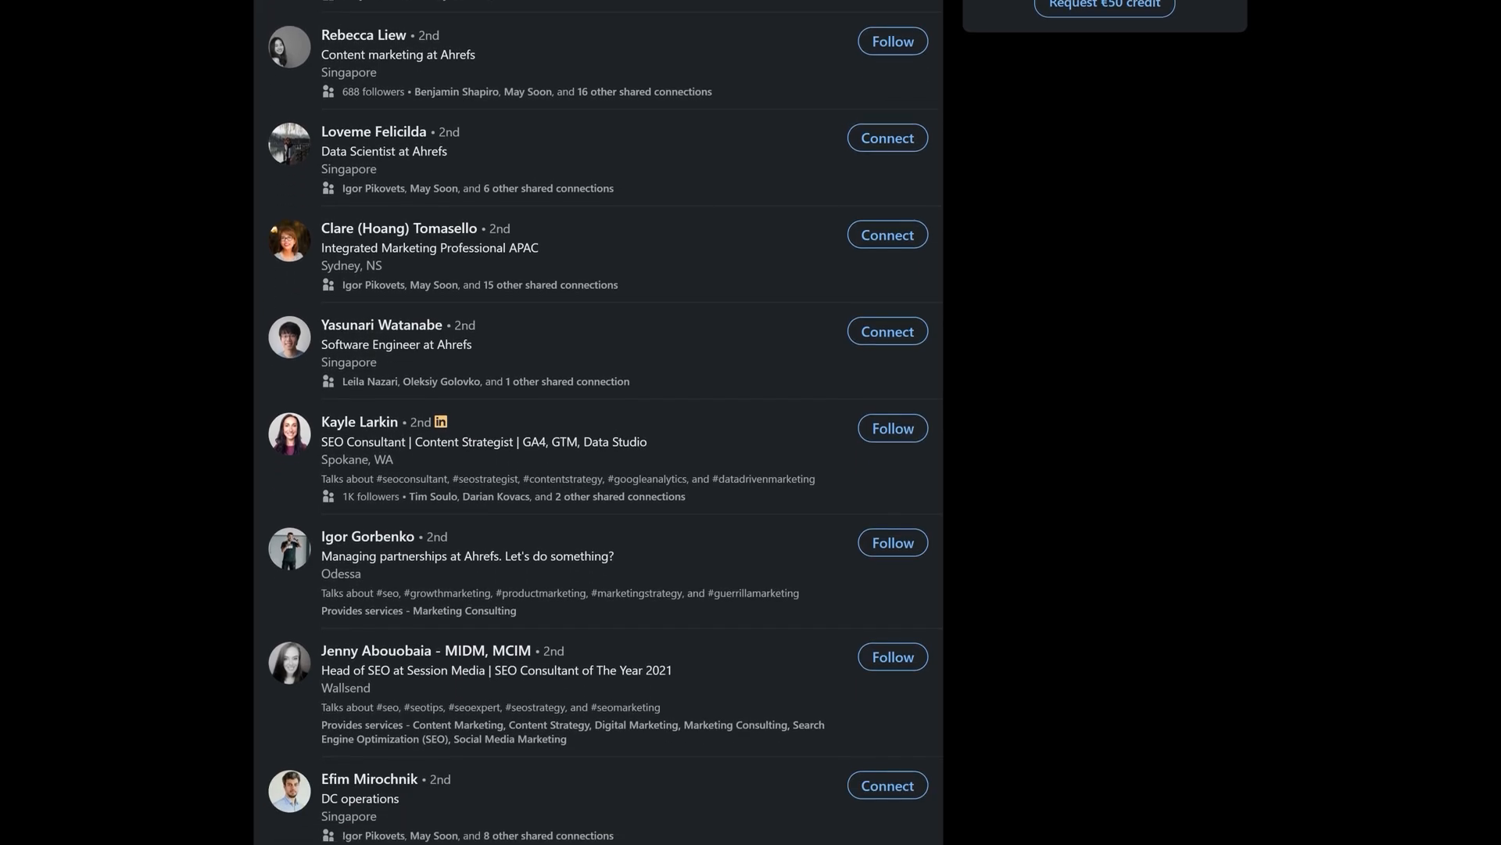
scroll(down, 3)
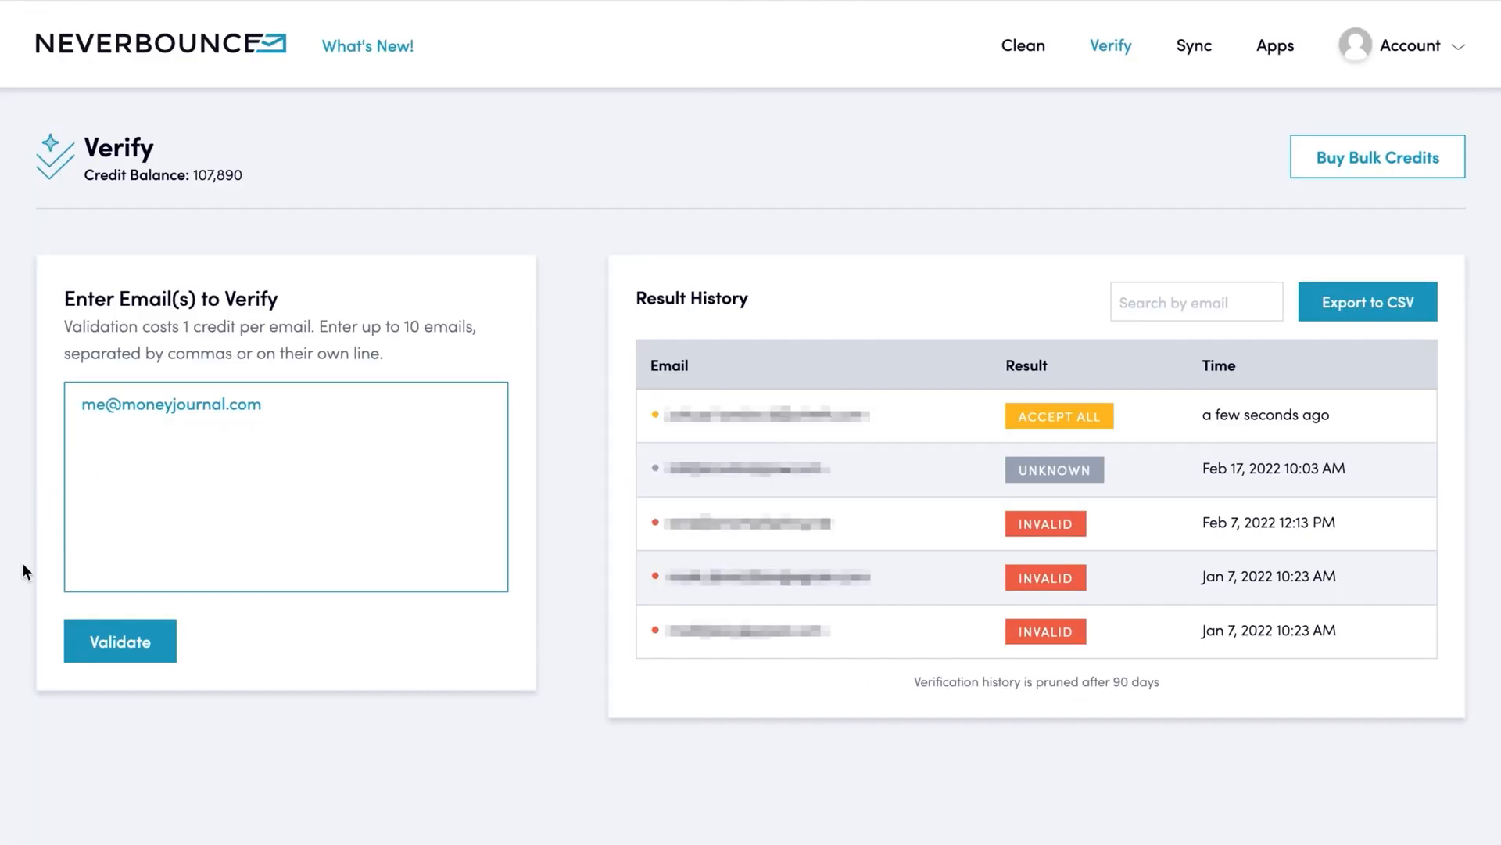
Validate the moneyjournal.com contact address for deliverability
click(117, 641)
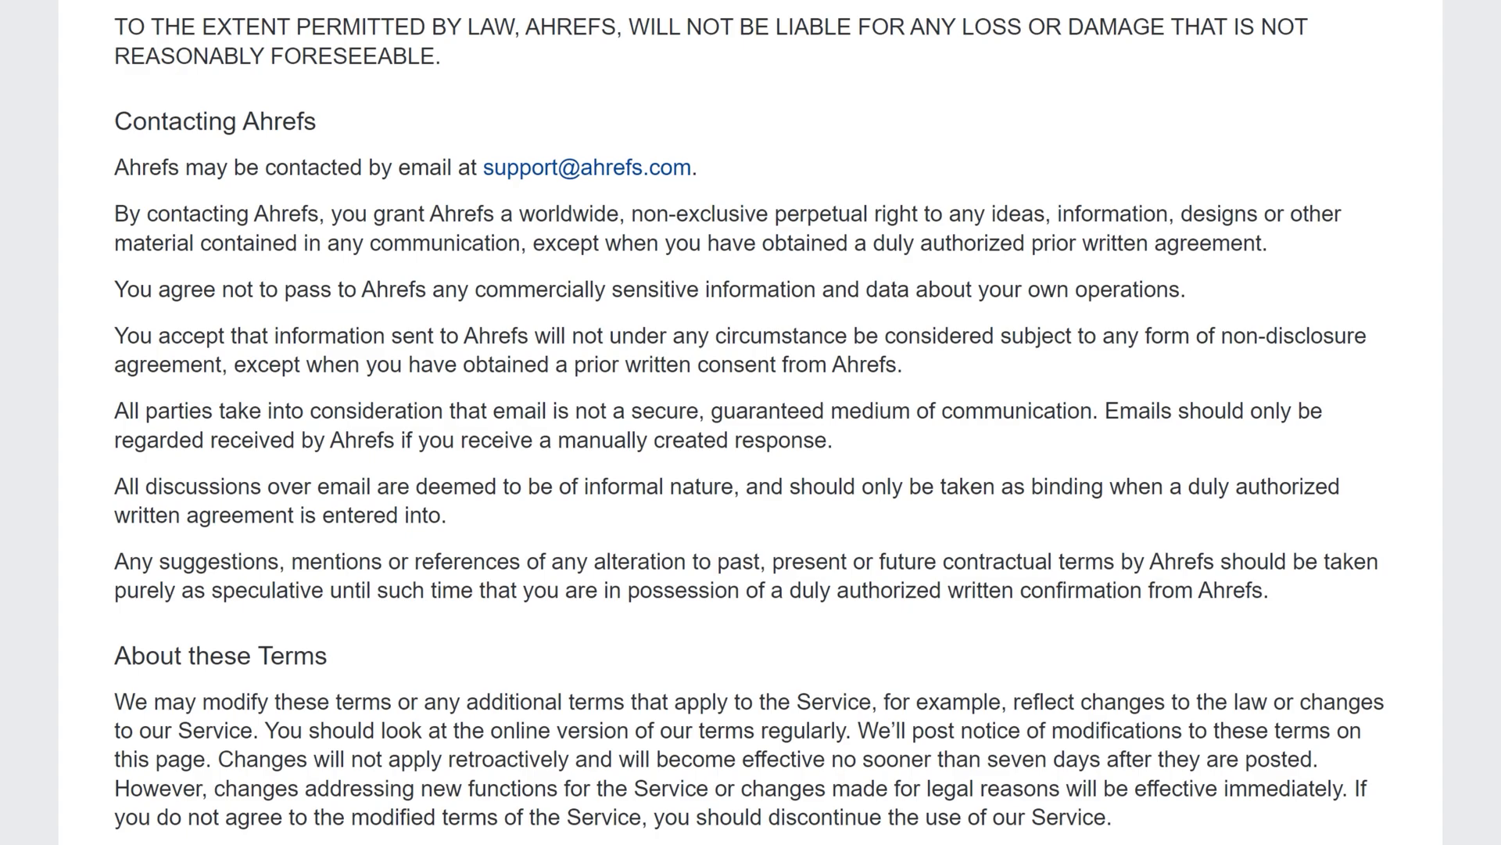
double_click(587, 169)
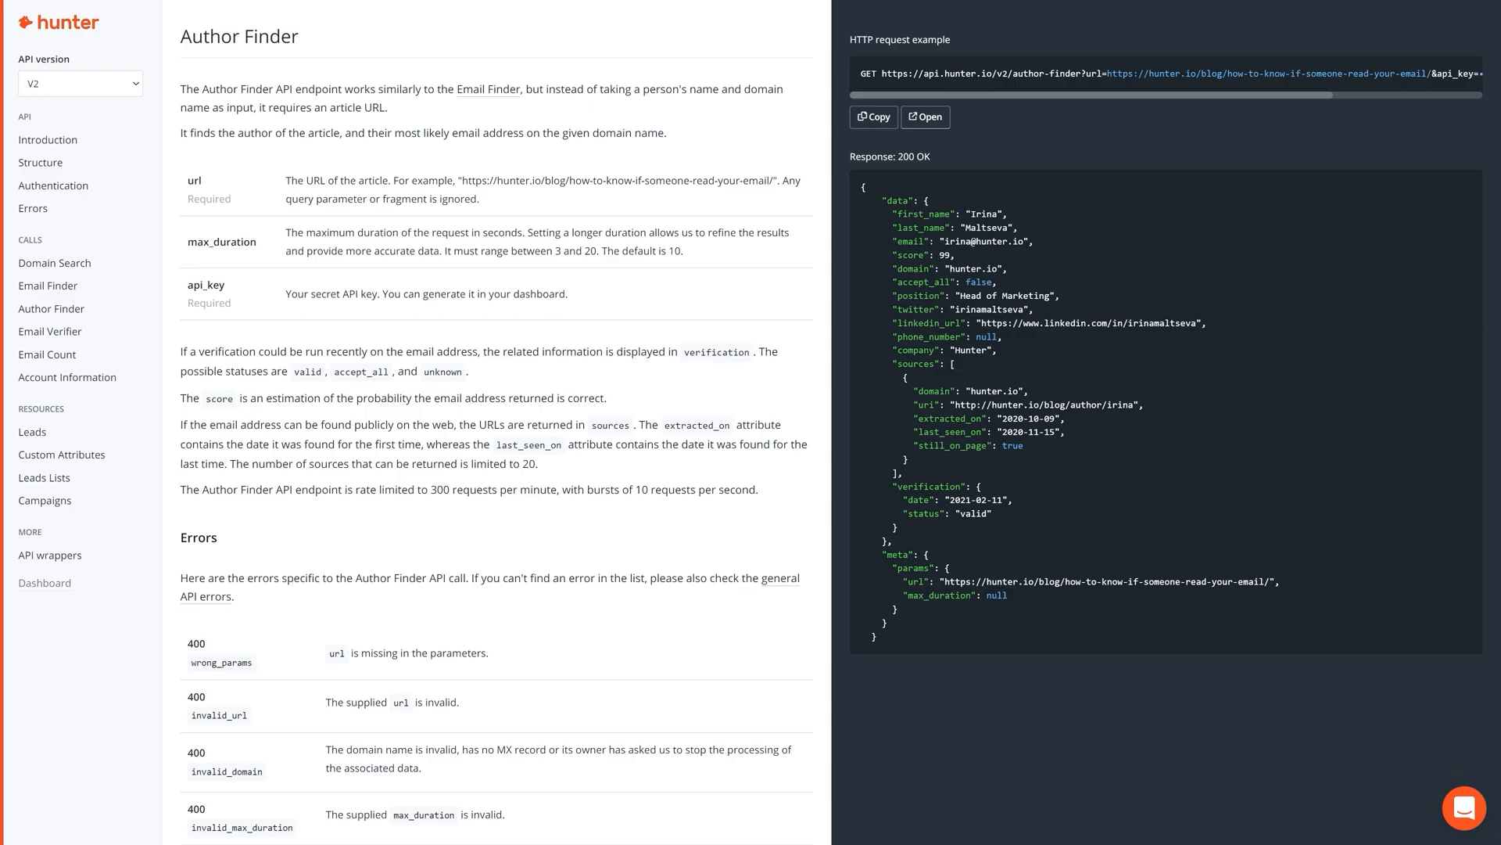
Install Hunter for Sheets from its Marketplace listing
double_click(238, 38)
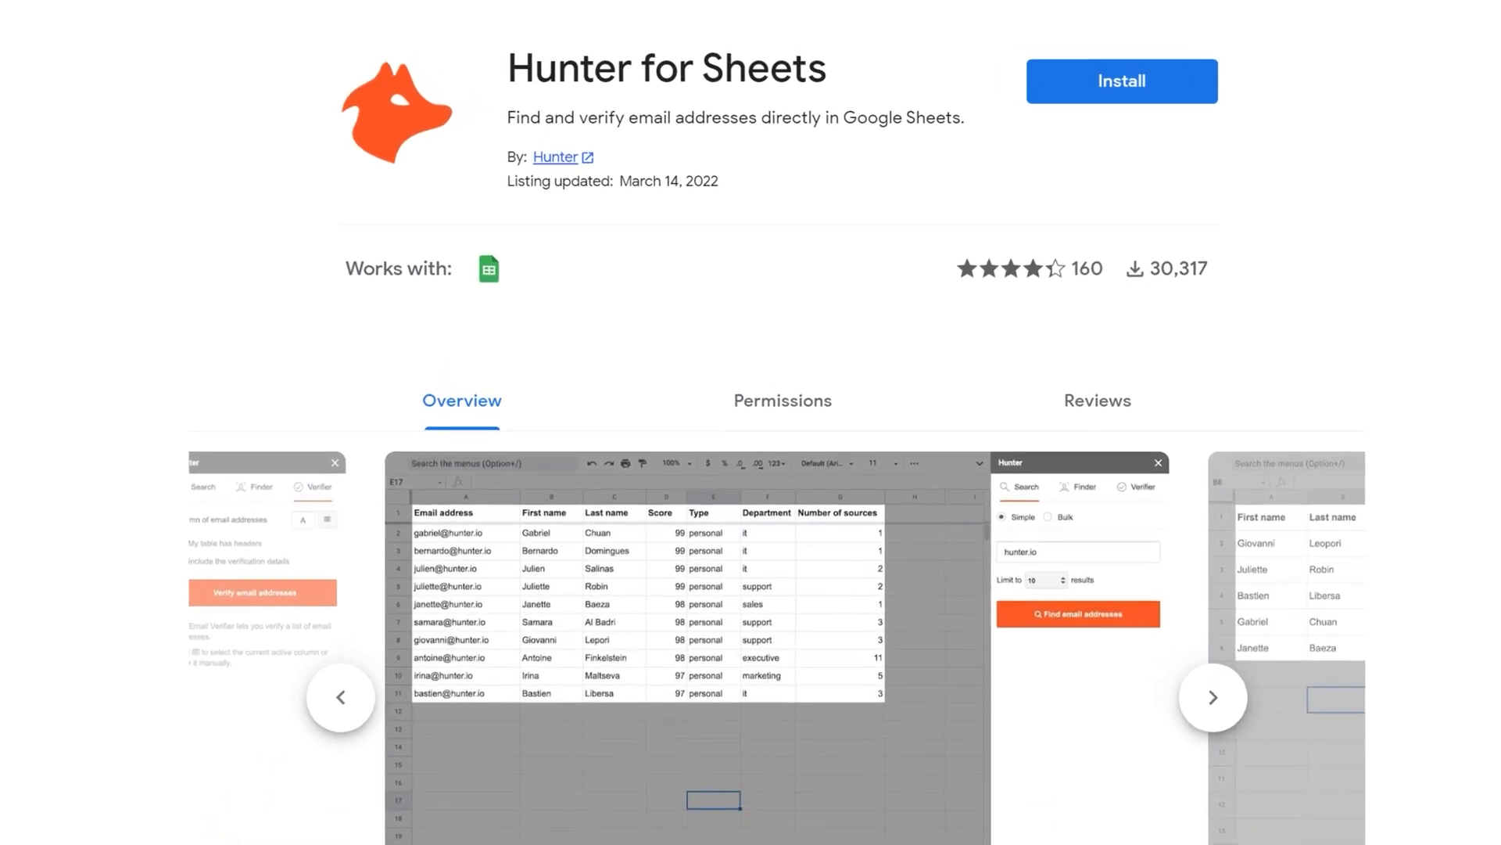
click(1122, 82)
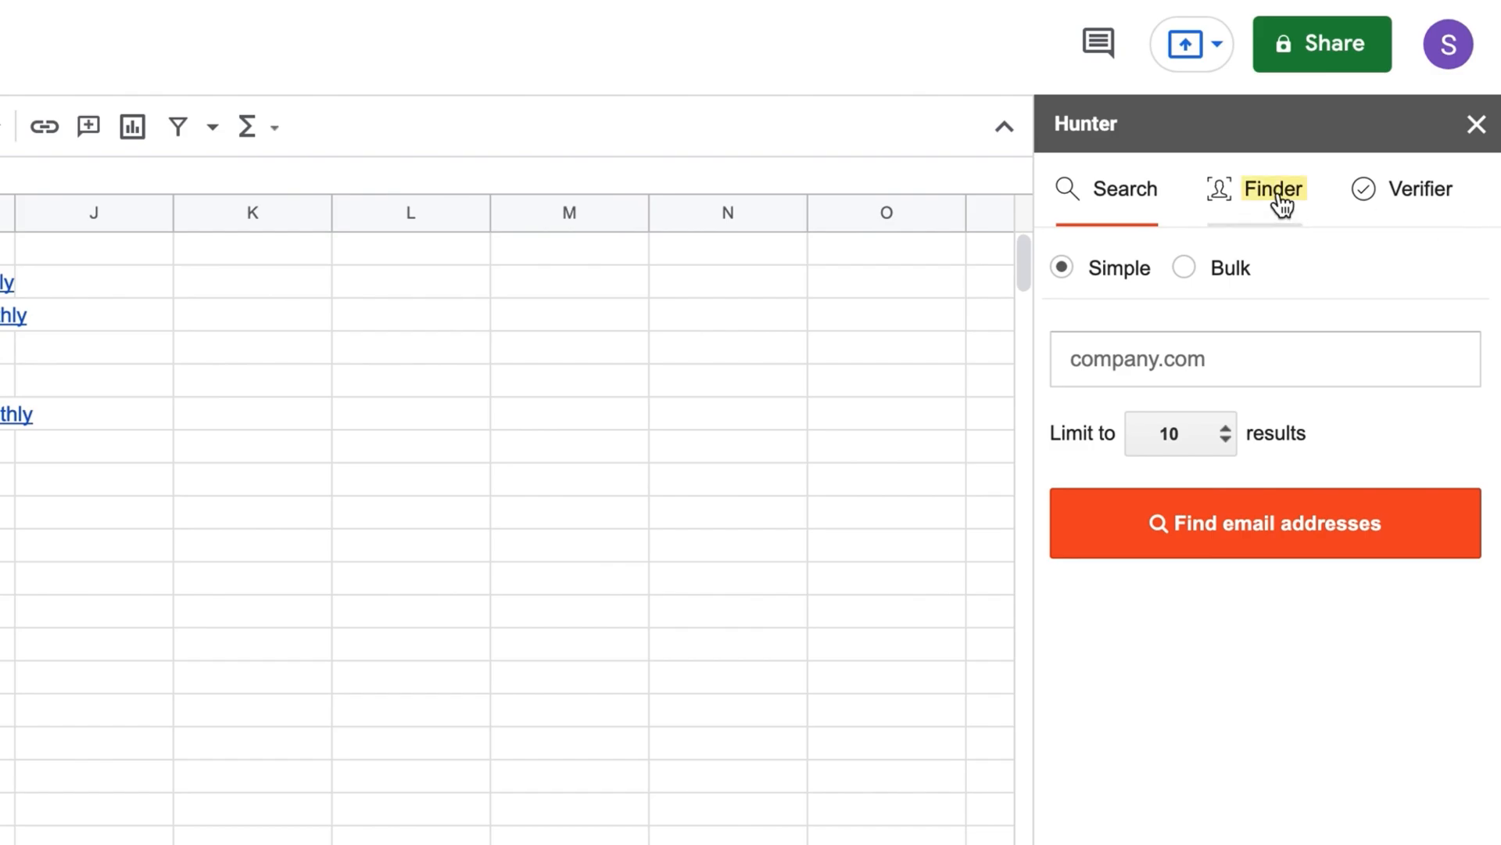
Run Hunter's Author Finder on the article URLs in column A of the sheet
click(1273, 187)
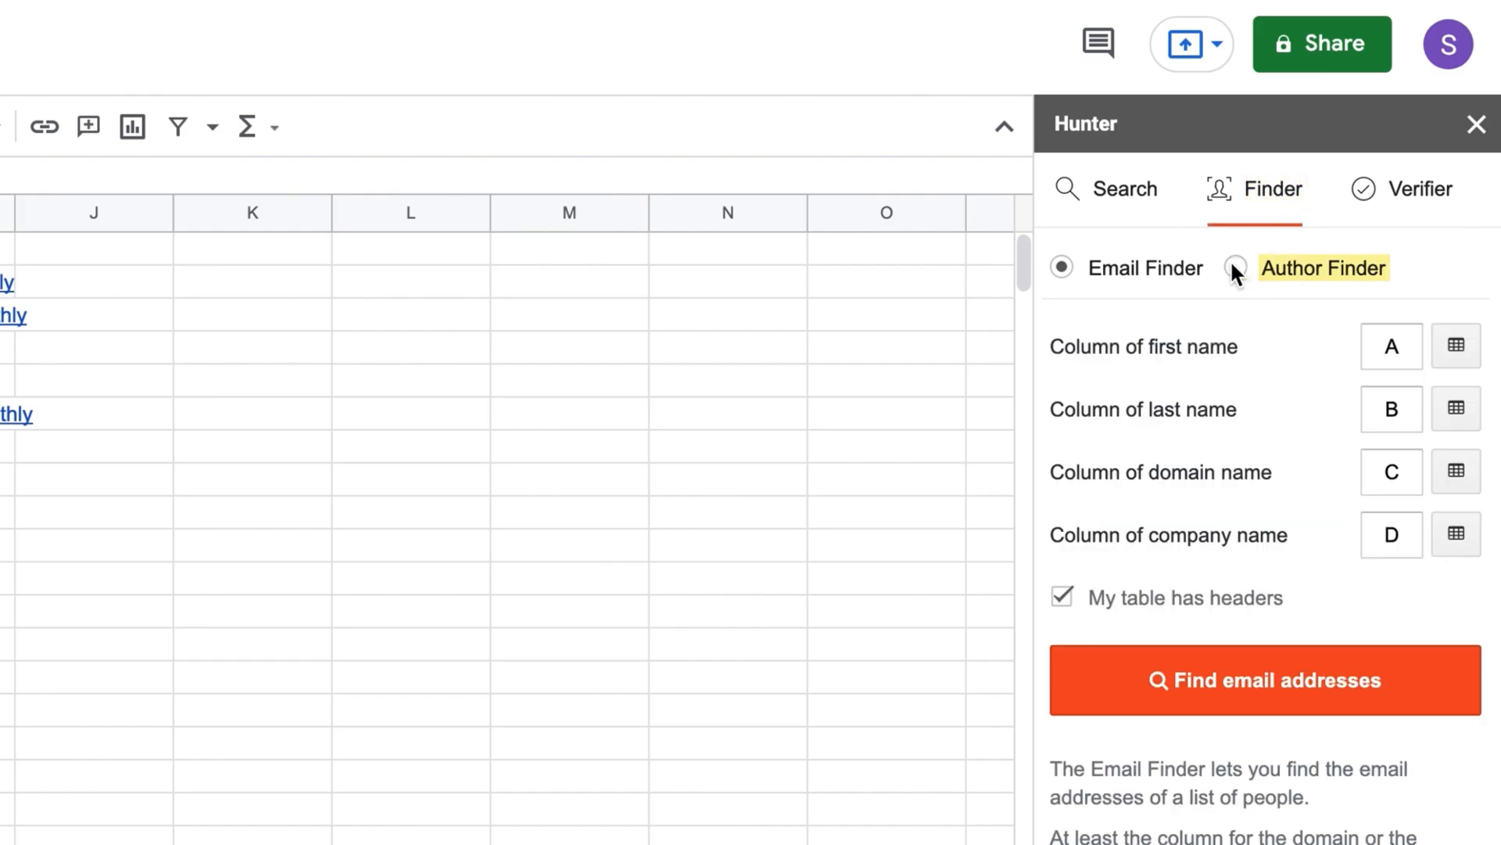
click(1236, 267)
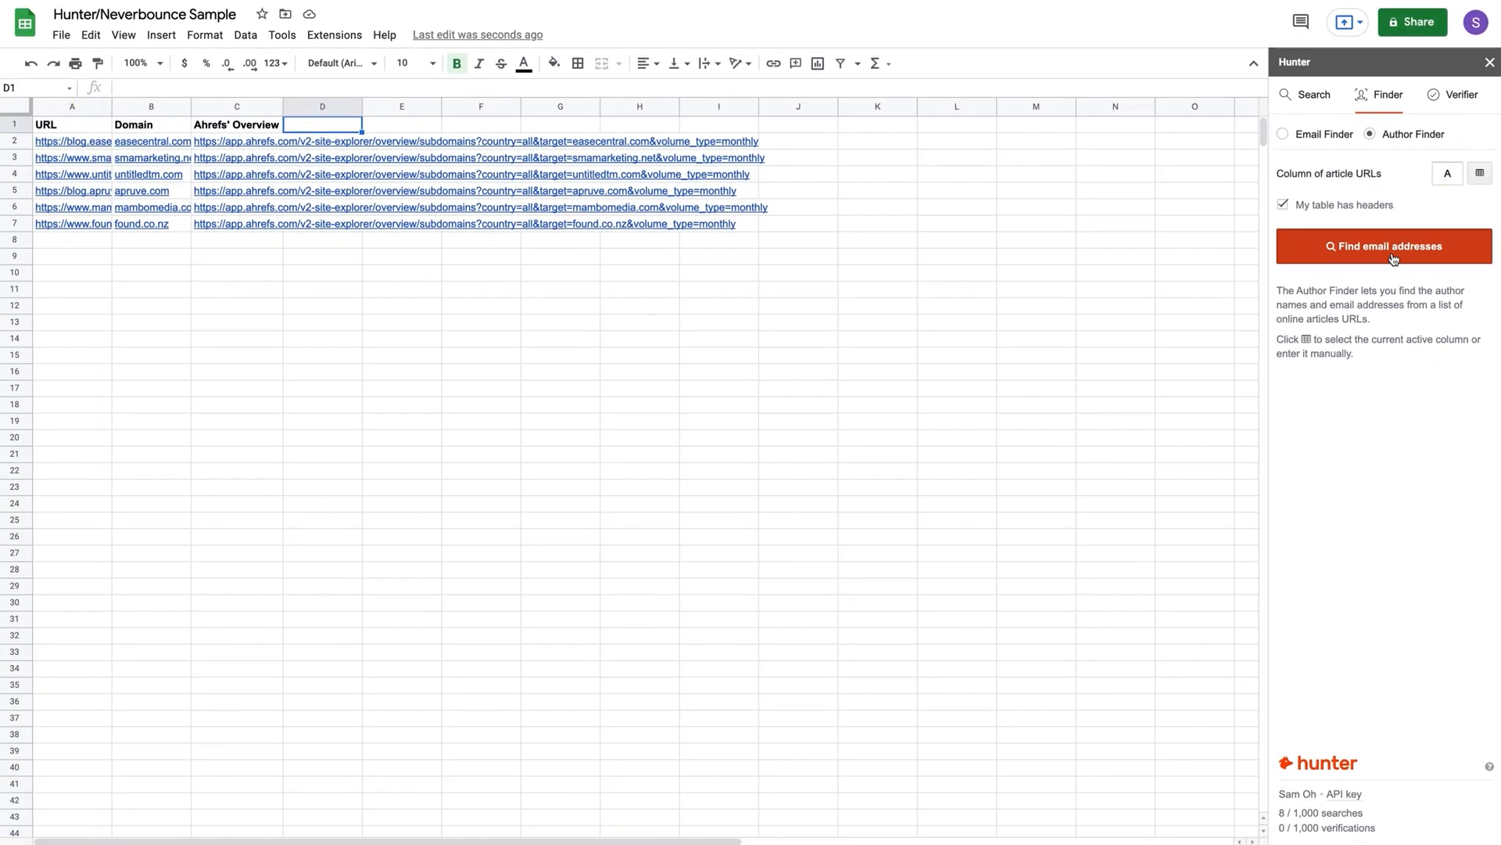
click(1384, 245)
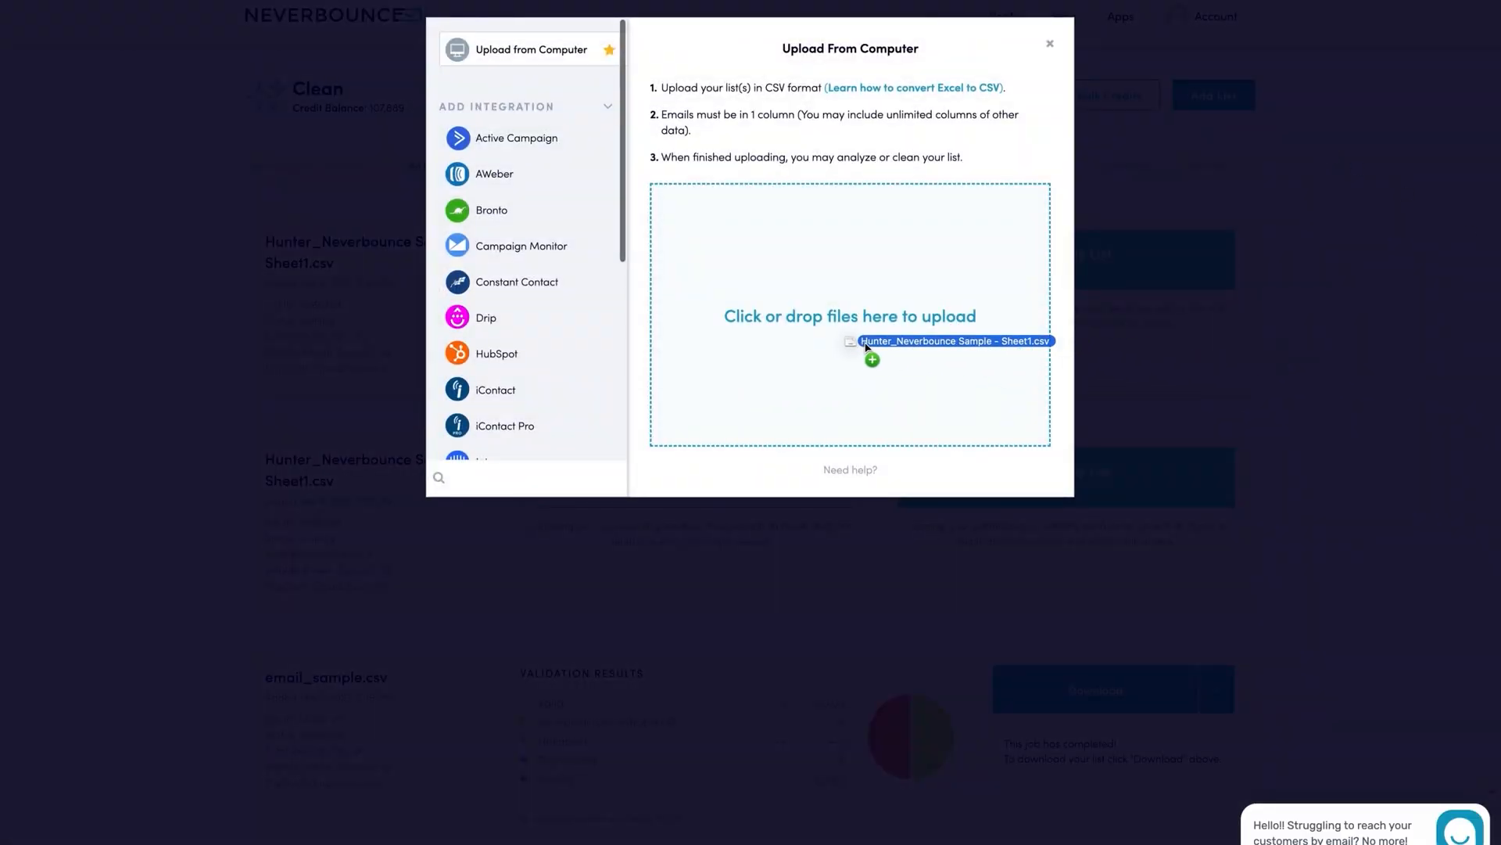
Verify the uploaded CSV as a new list and download All Results (1 valid, 1 accept-all, 2 invalid)
click(1049, 43)
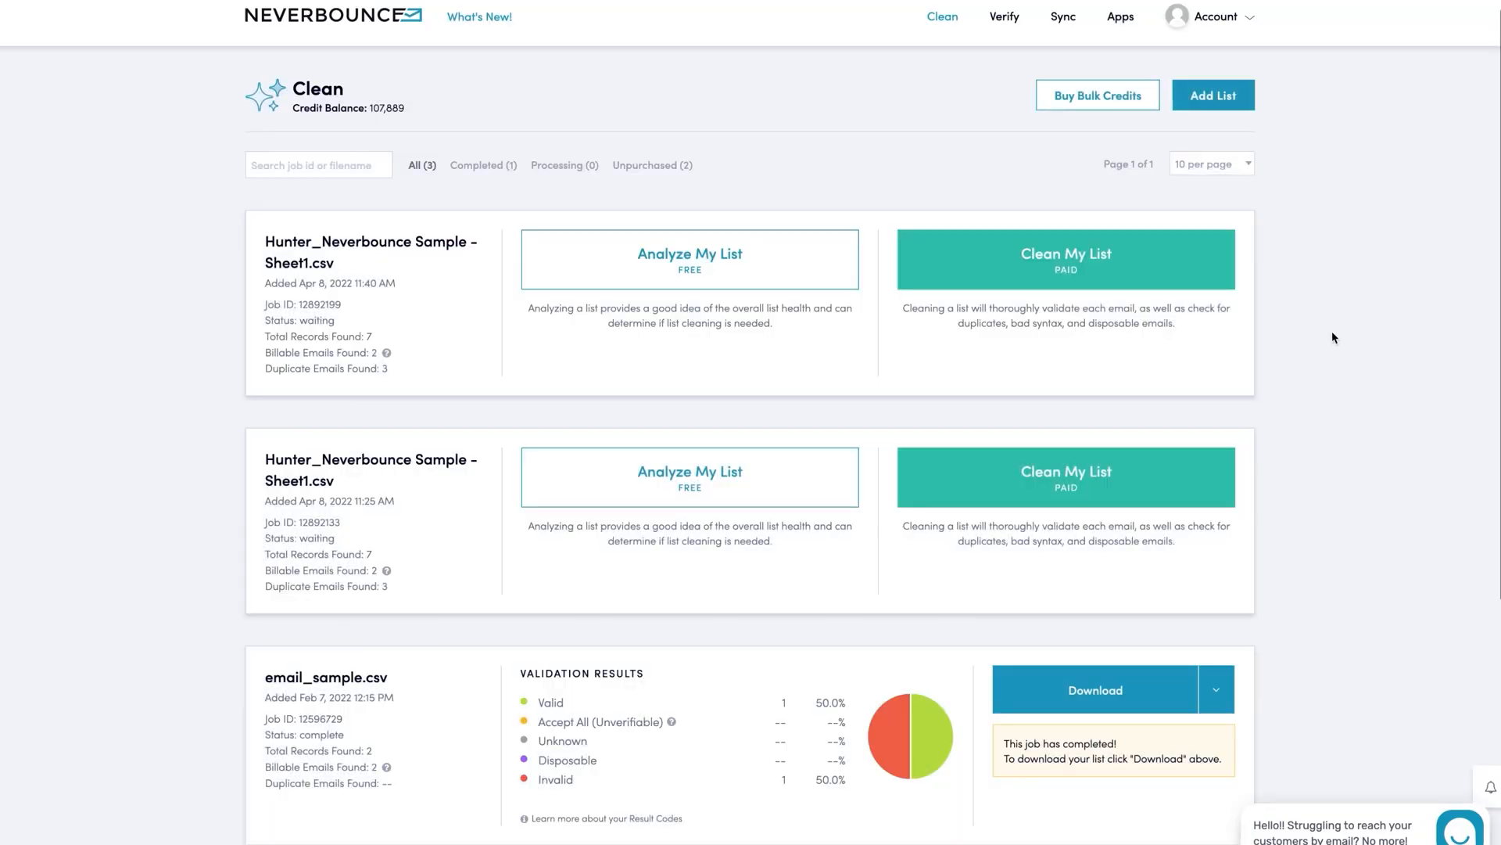
click(1066, 260)
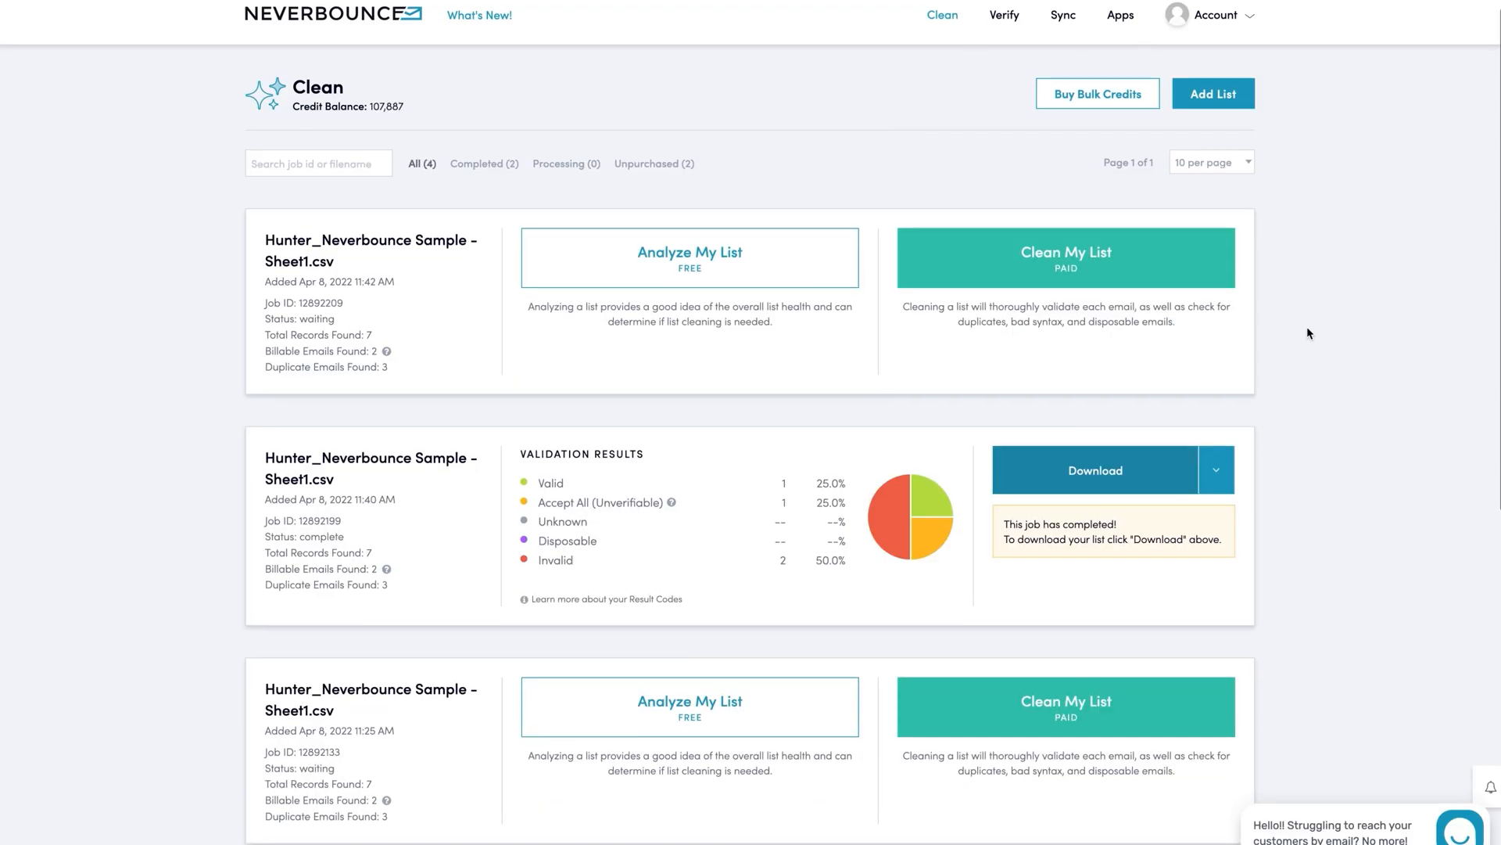
click(1094, 469)
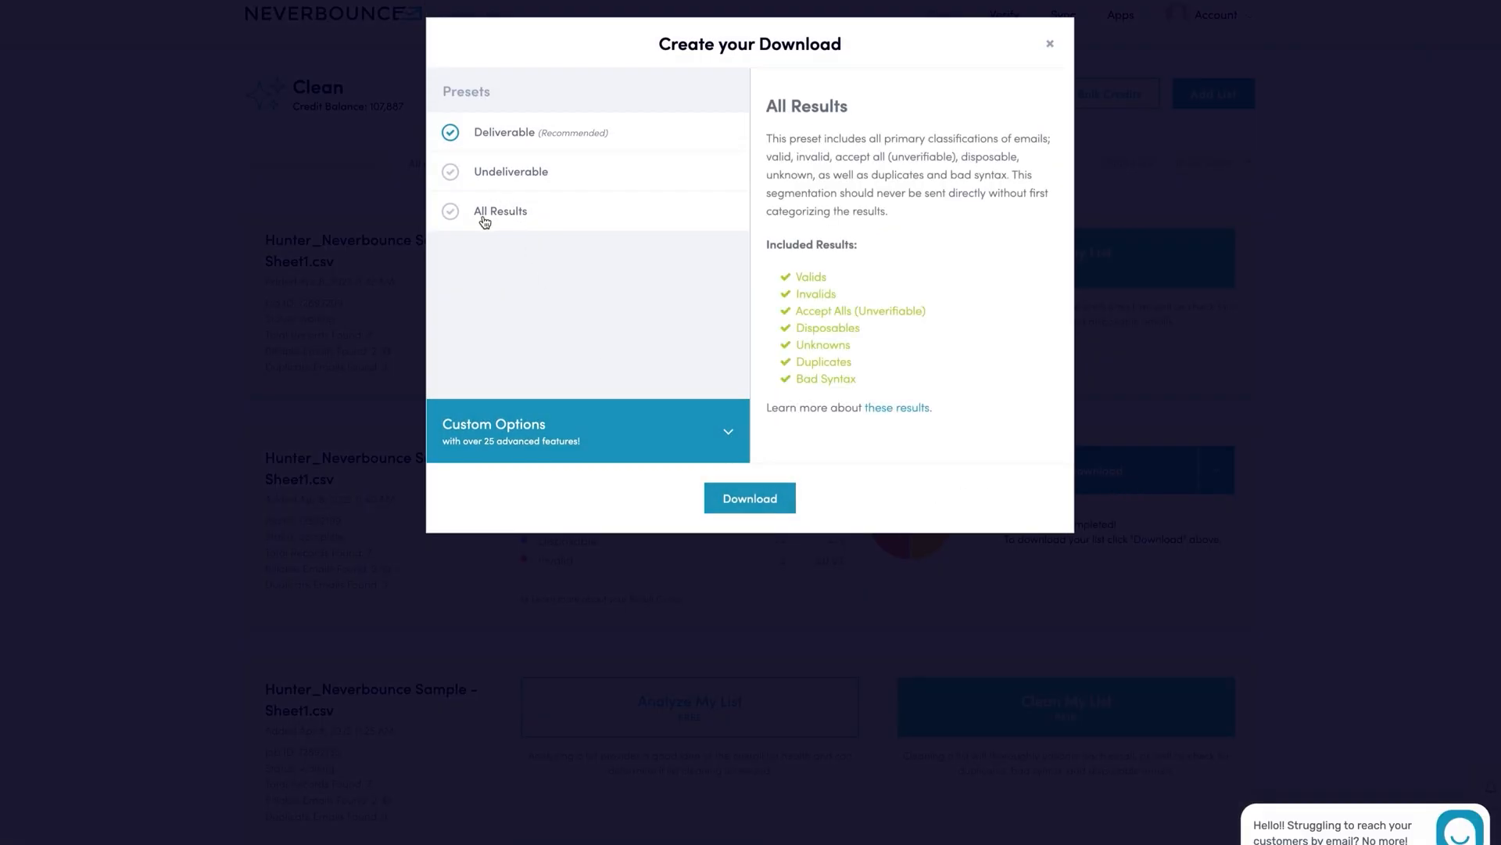
click(751, 499)
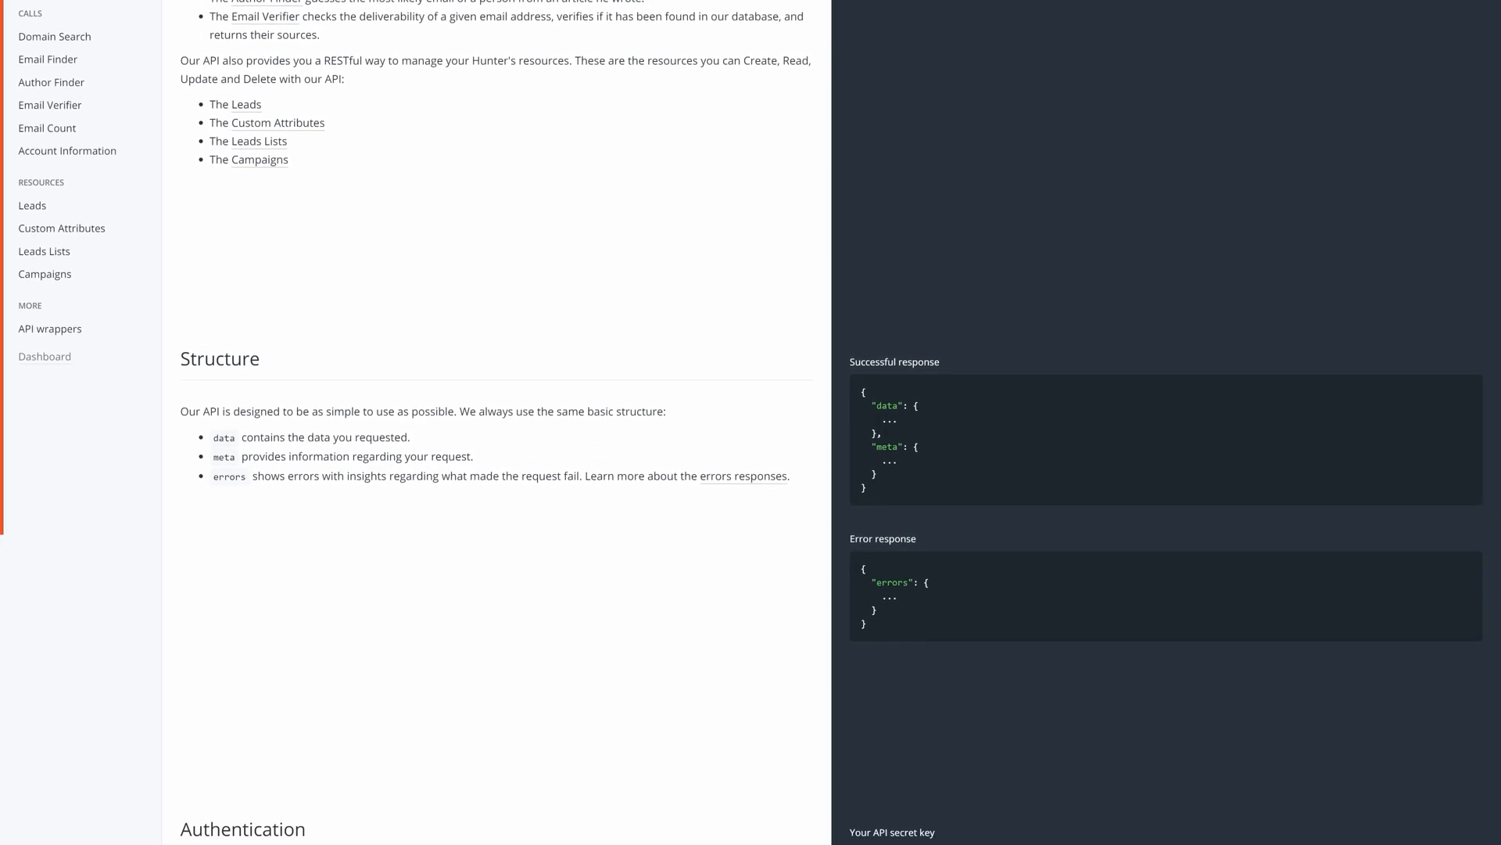
Scroll the API docs down to the Authentication secret key and Errors status-code summary
scroll(down, 3)
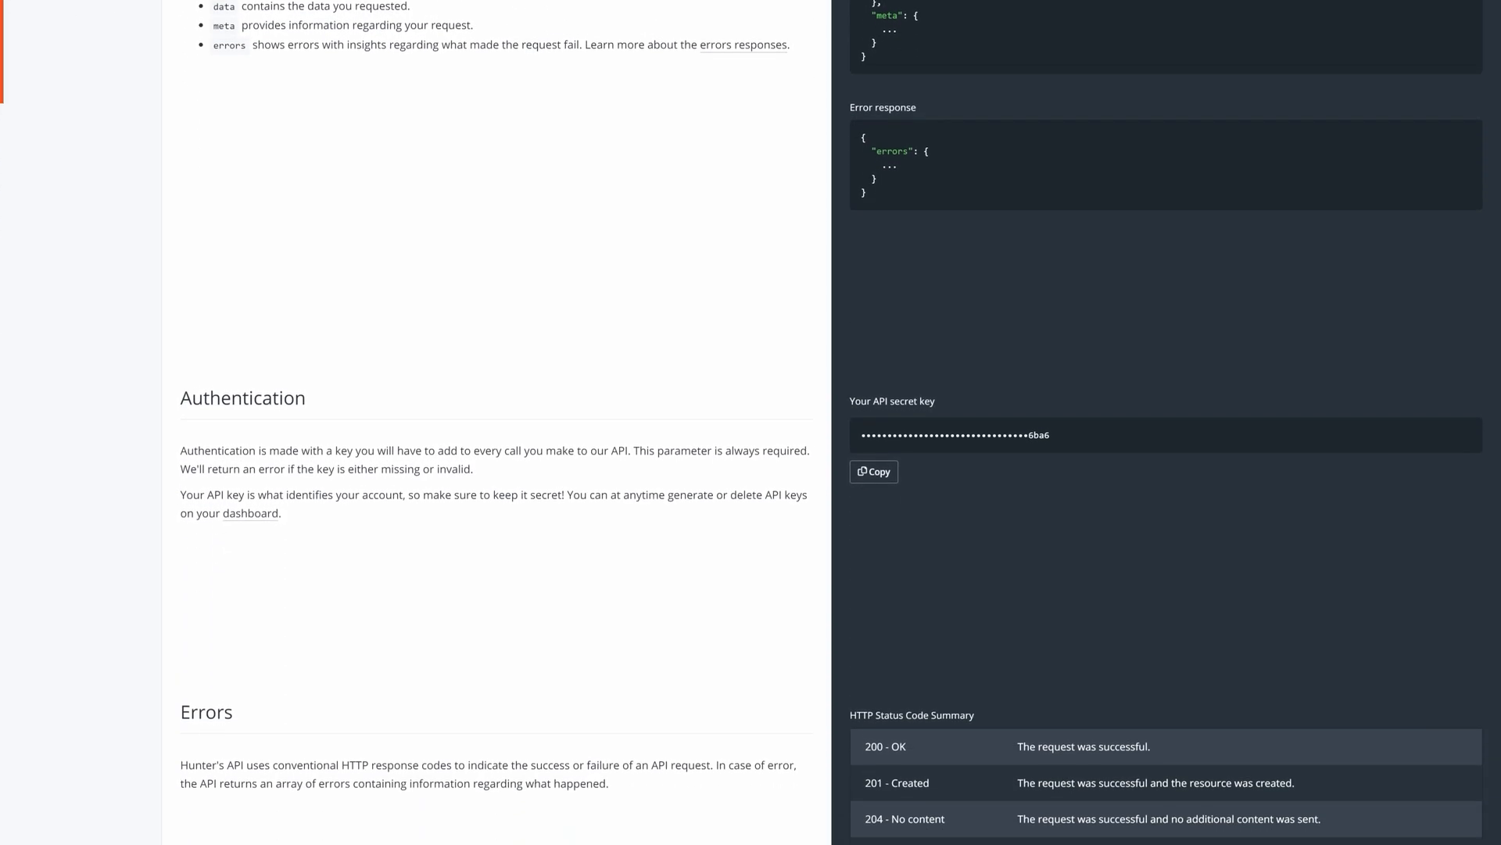
scroll(down, 3)
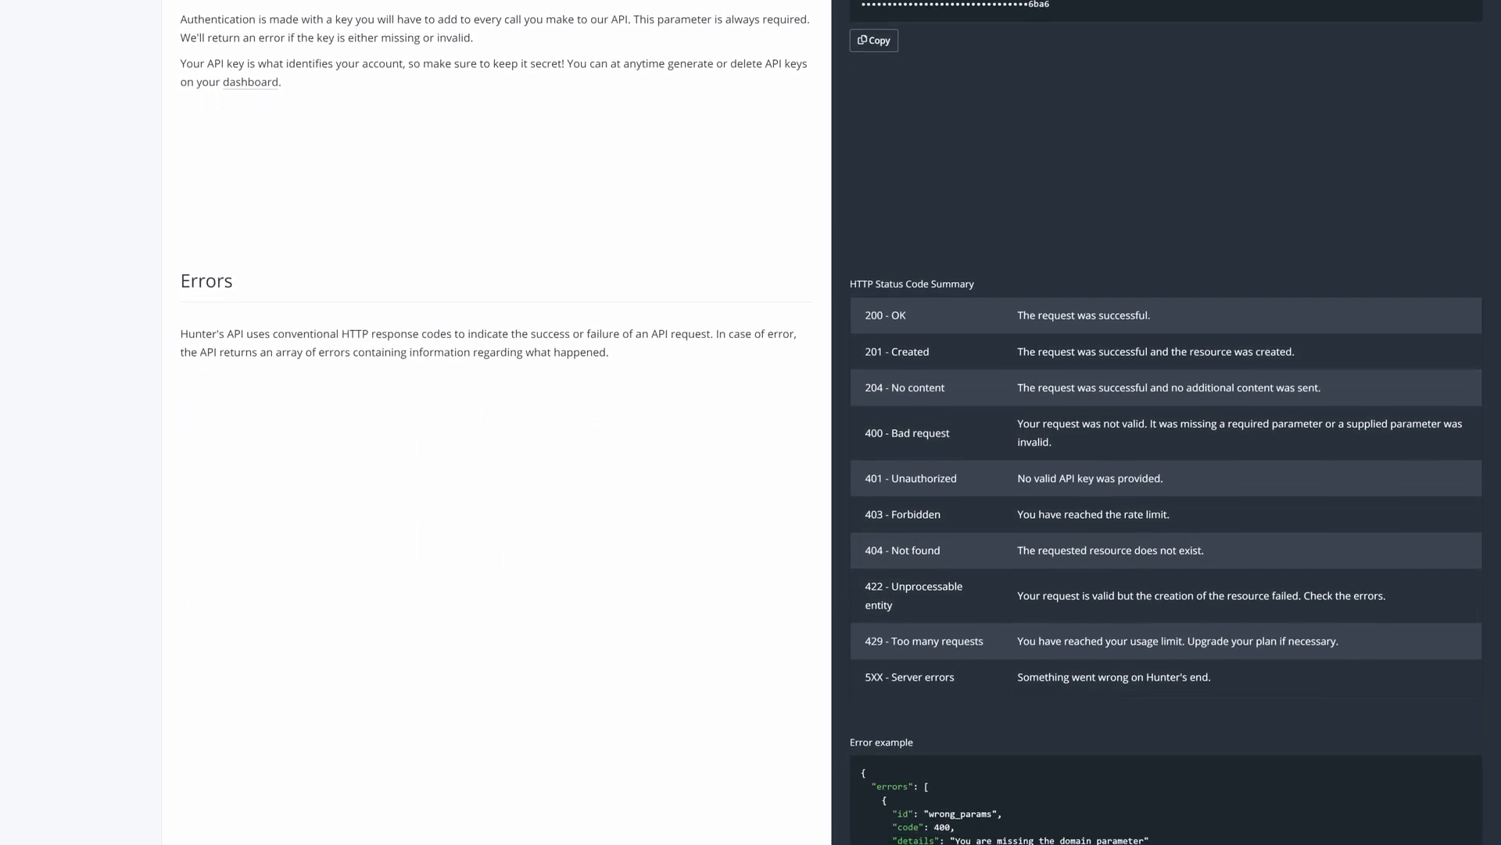
scroll(down, 3)
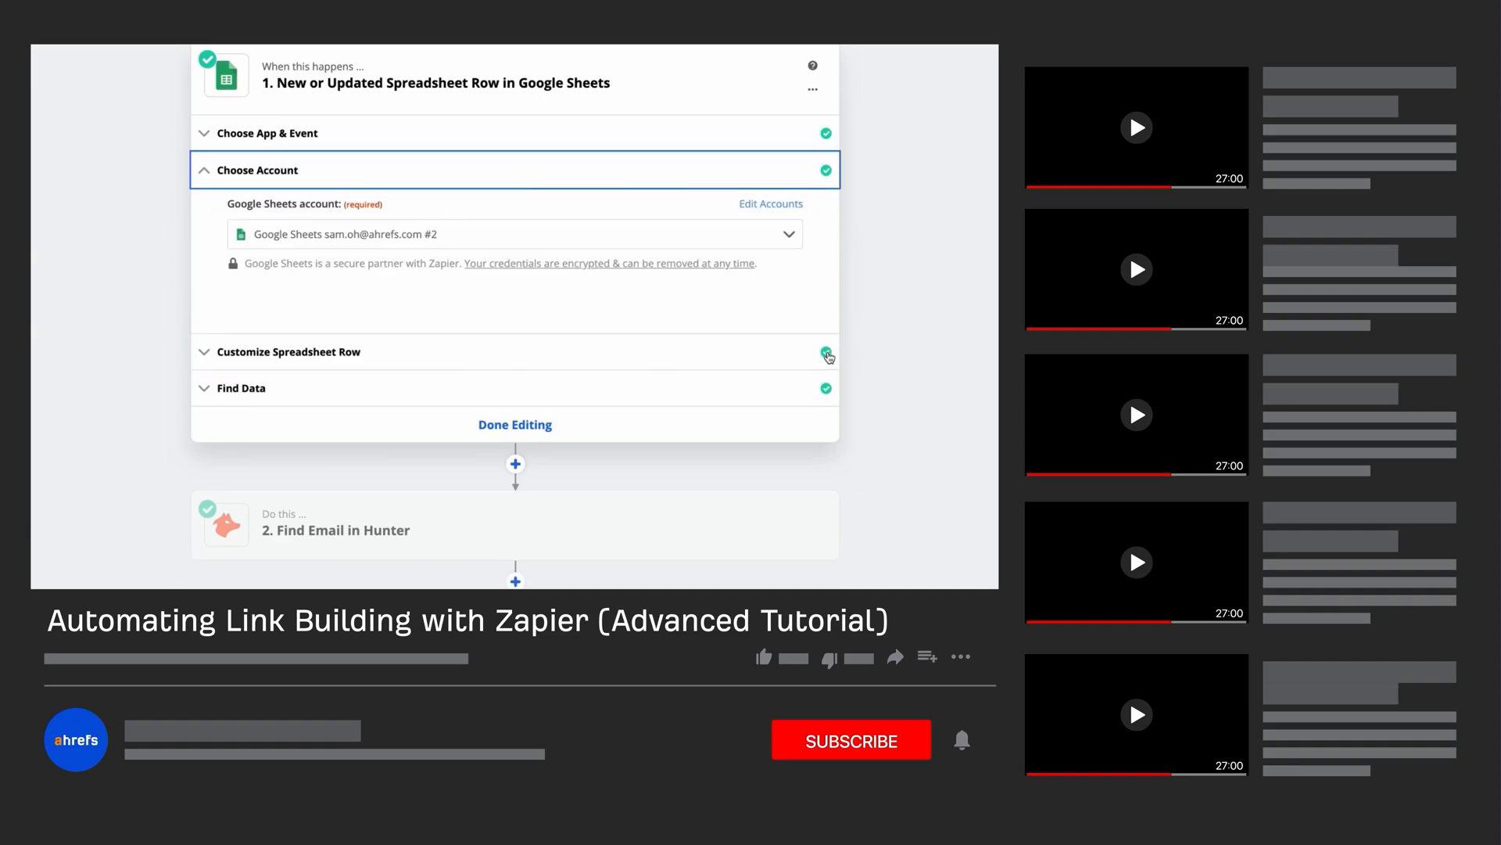
mouse_move(896, 366)
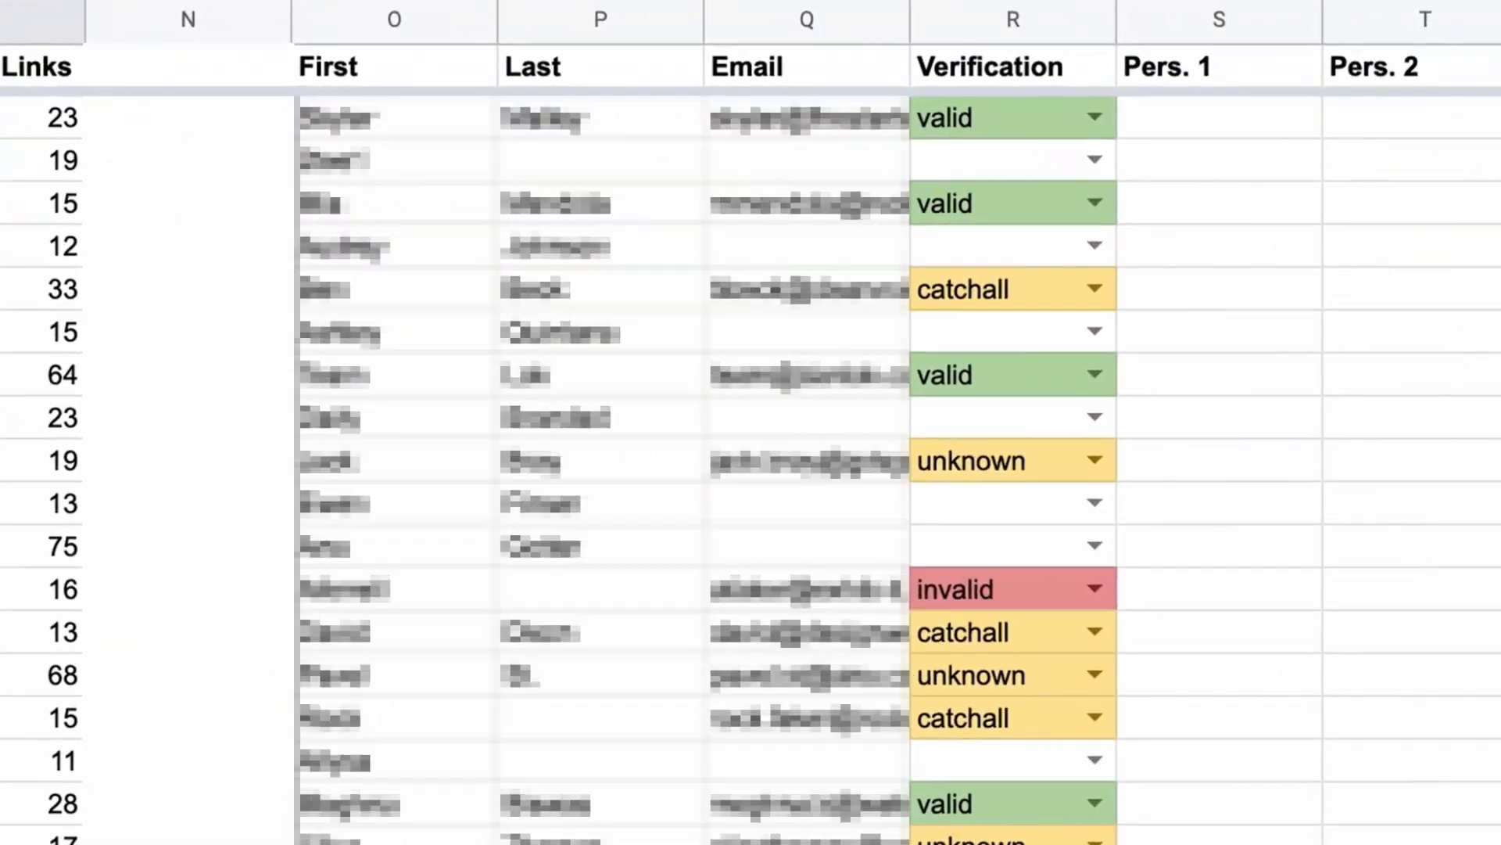
scroll(down, 3)
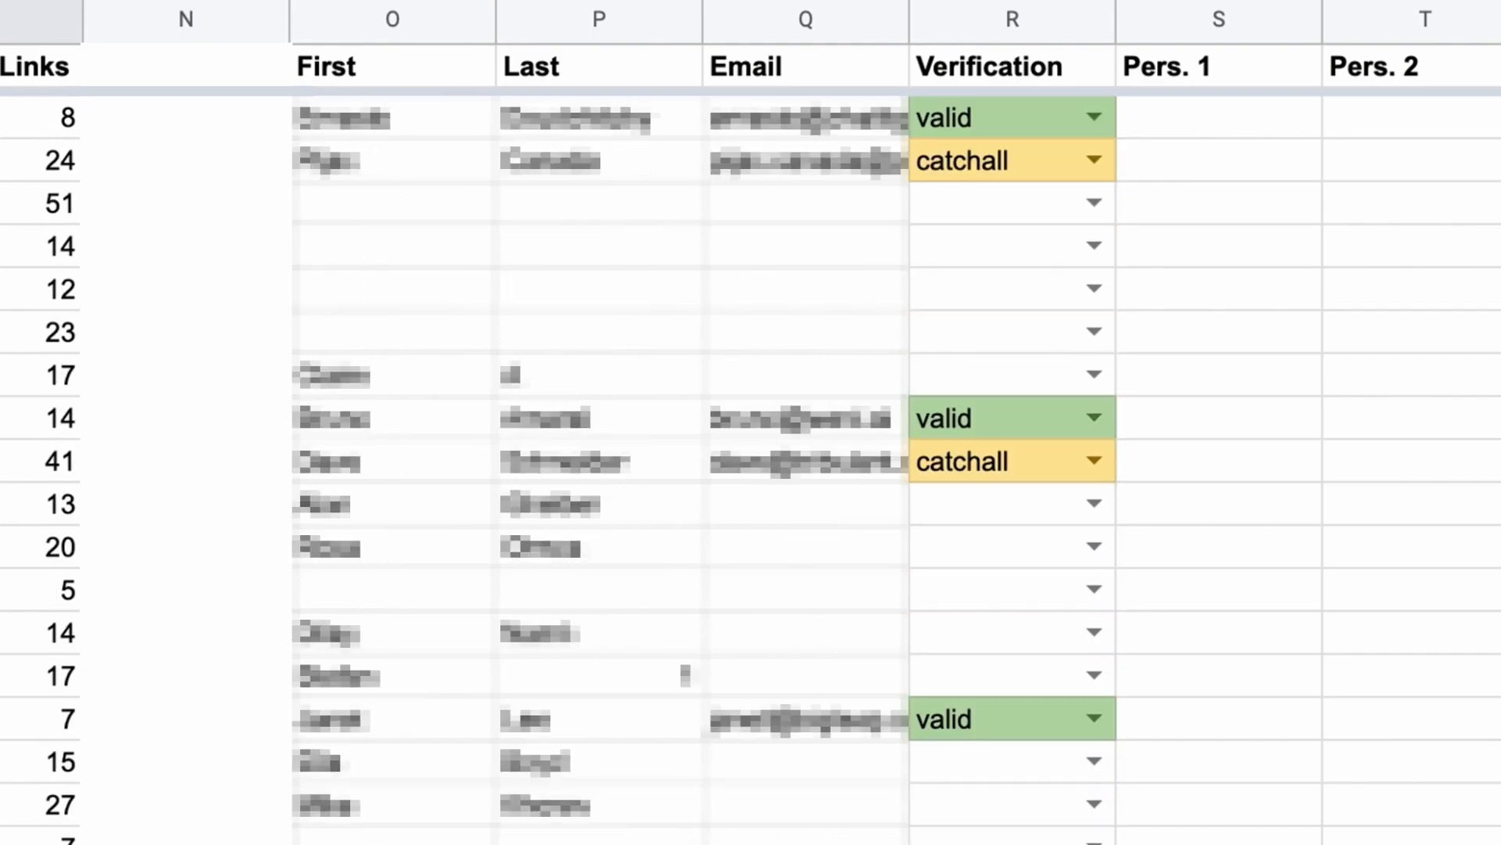